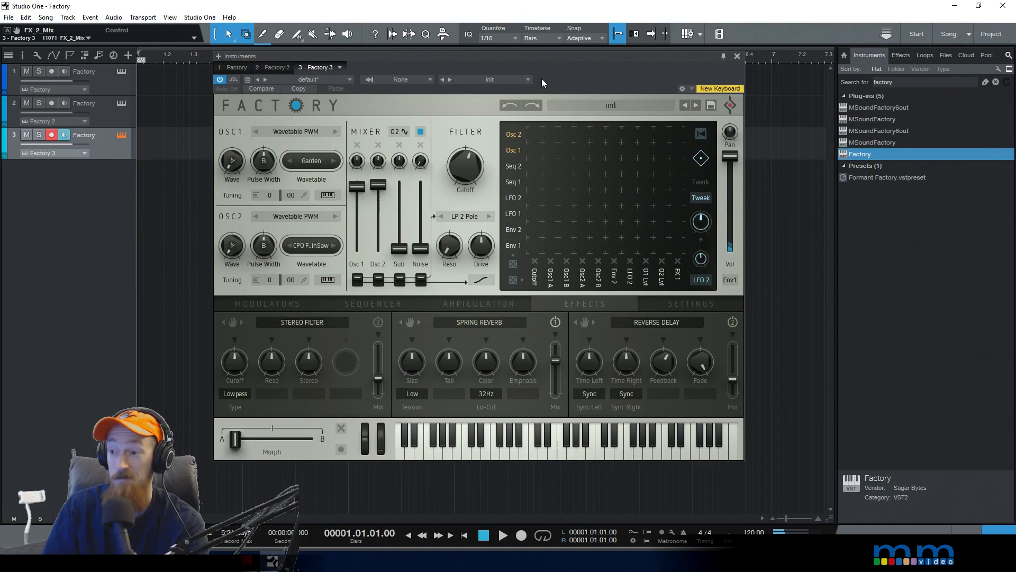
Load the Factory init preset to start from a blank patch.
click(267, 304)
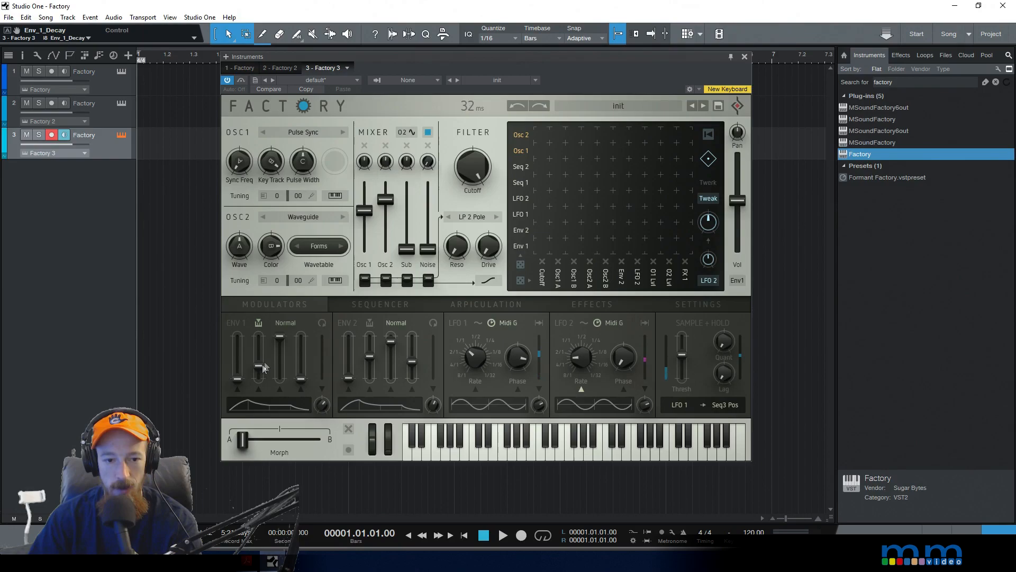
Shorten Env 1's decay with its slider.
drag(237, 351, 237, 378)
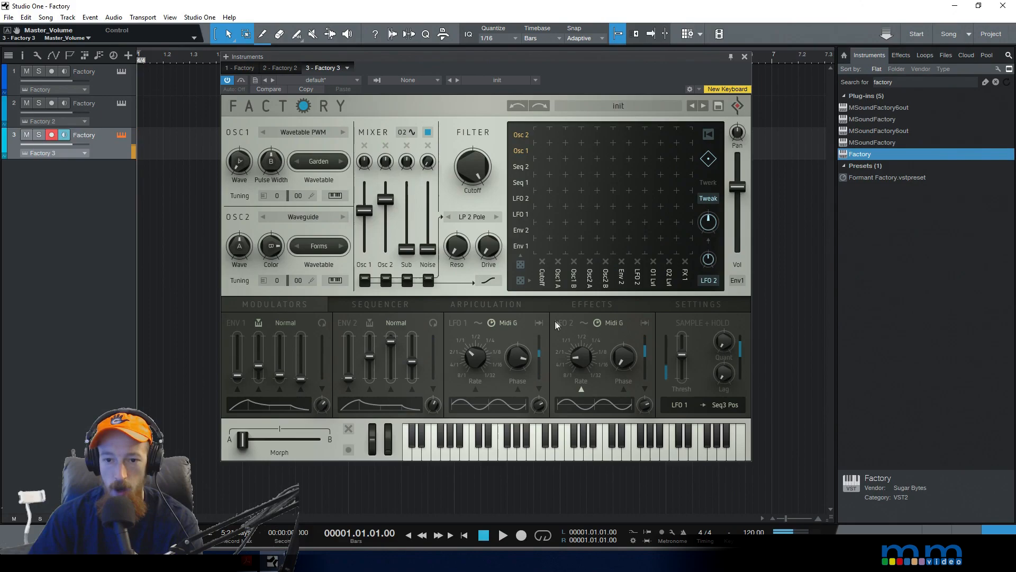
Show the Factory effects chain with Stereo Filter, Spring Reverb and CompMax.
click(591, 303)
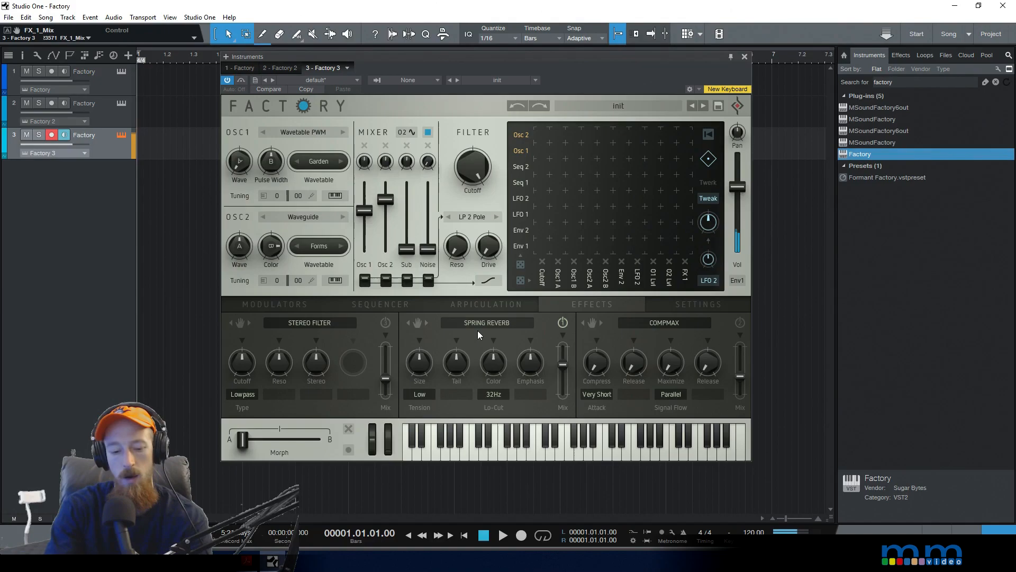
Swap the third effect slot from CompMax to Reverse Delay.
click(486, 322)
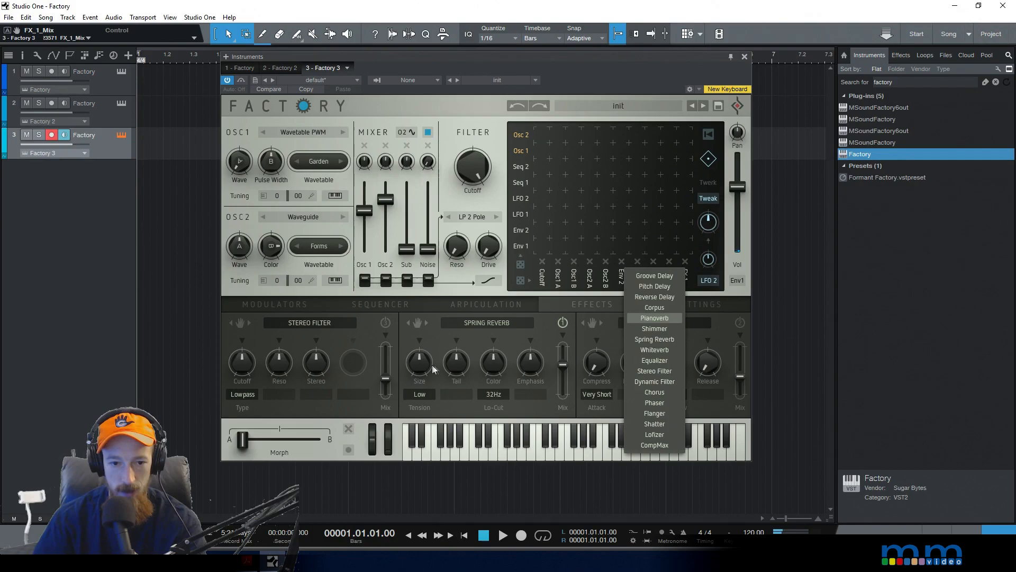
click(654, 296)
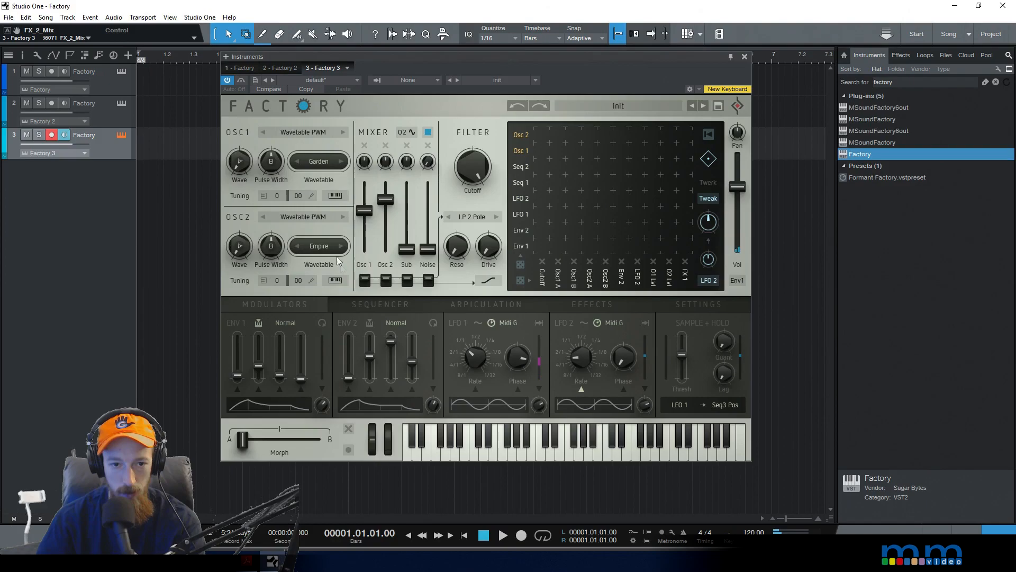
Step oscillator 2 through its wavetables from Empire onward.
click(317, 245)
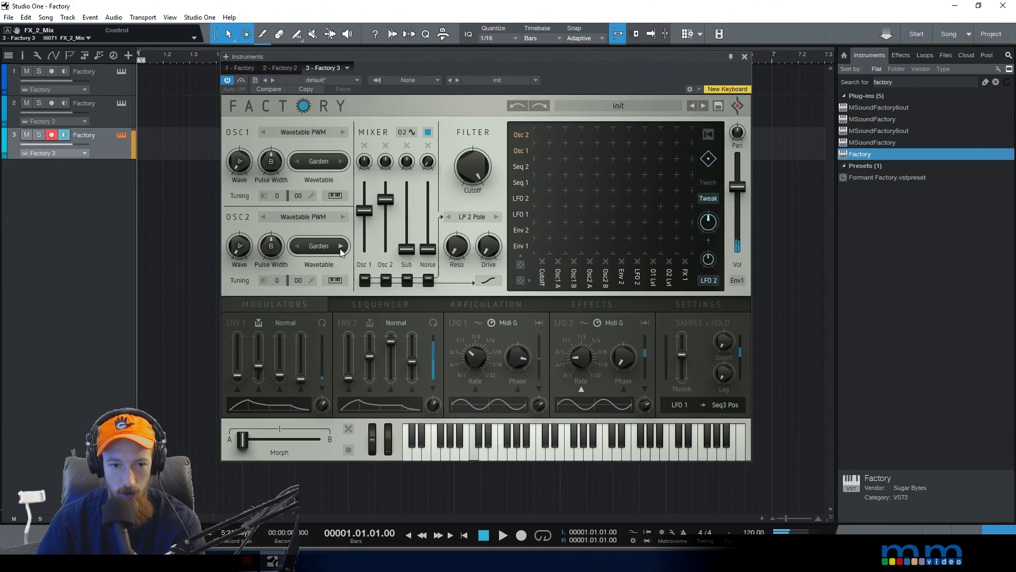
click(317, 245)
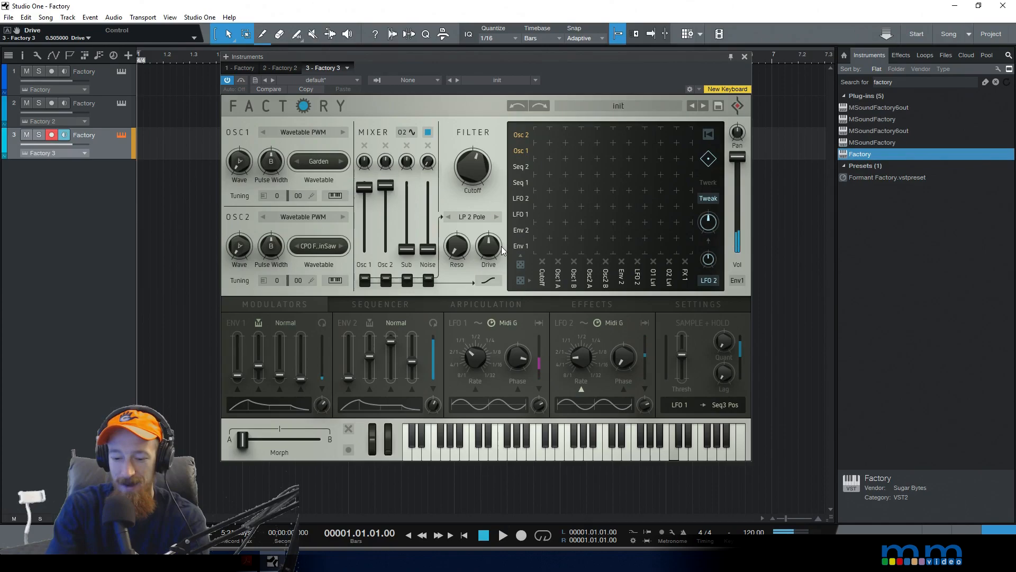
Return to the effects chain showing Spring Reverb and Reverse Delay.
click(582, 304)
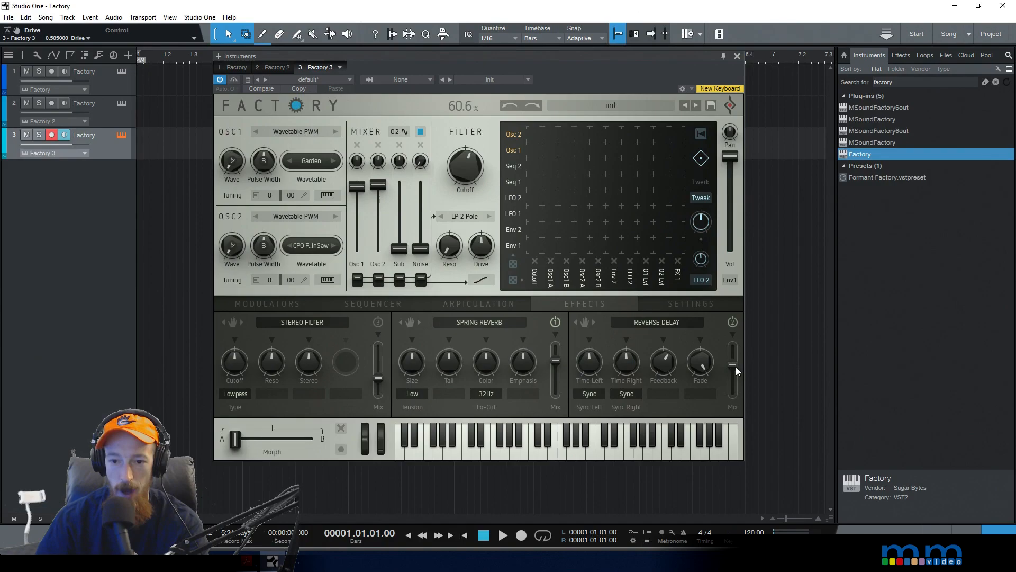